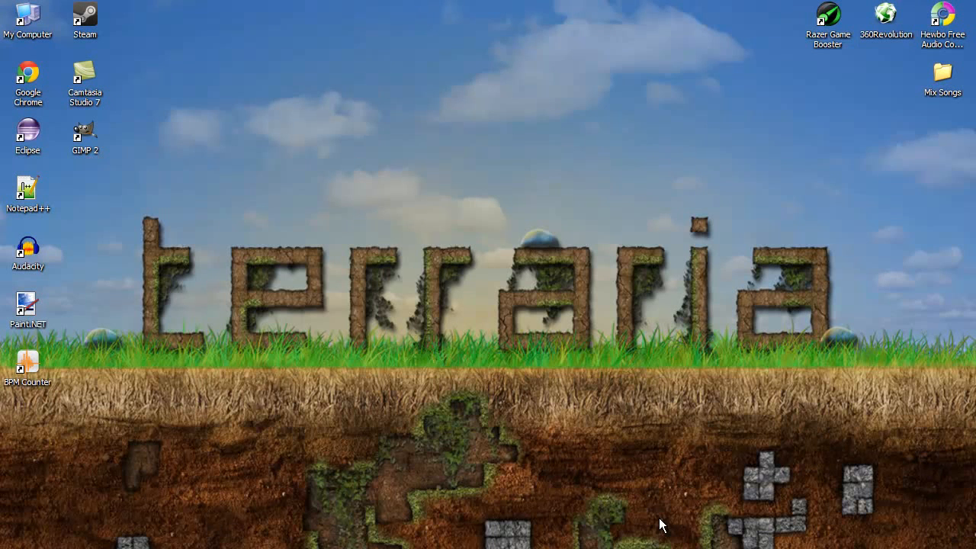
pyautogui.moveTo(69, 467)
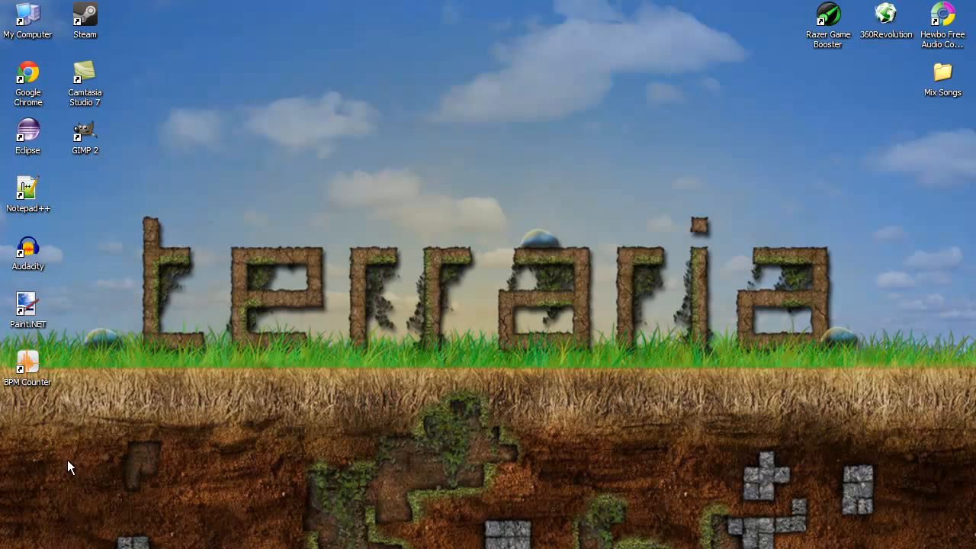
pyautogui.moveTo(154, 409)
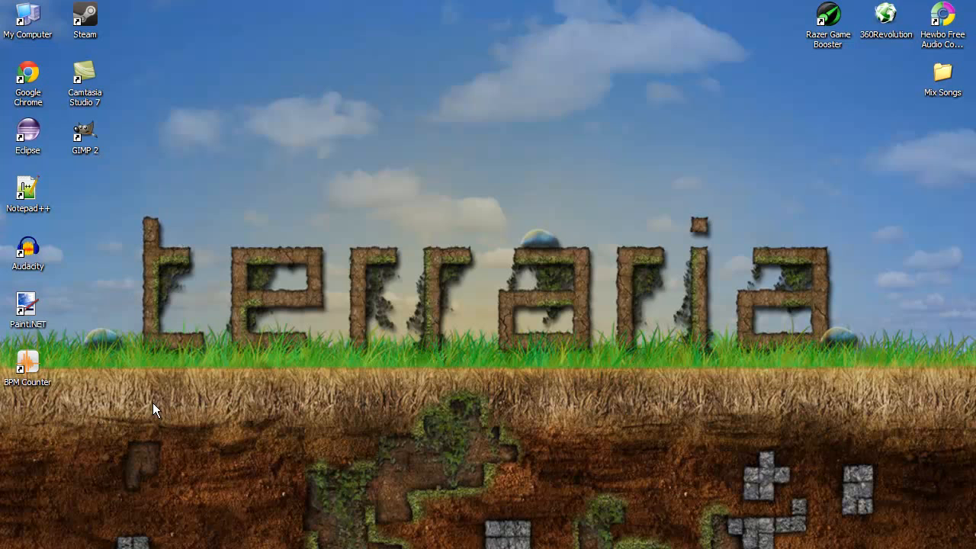
pyautogui.moveTo(253, 417)
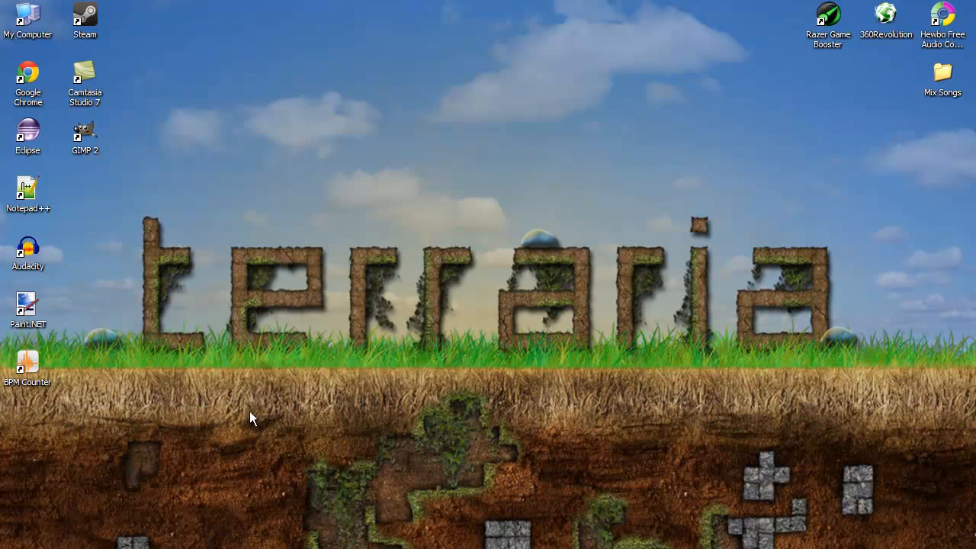
pyautogui.moveTo(253, 417)
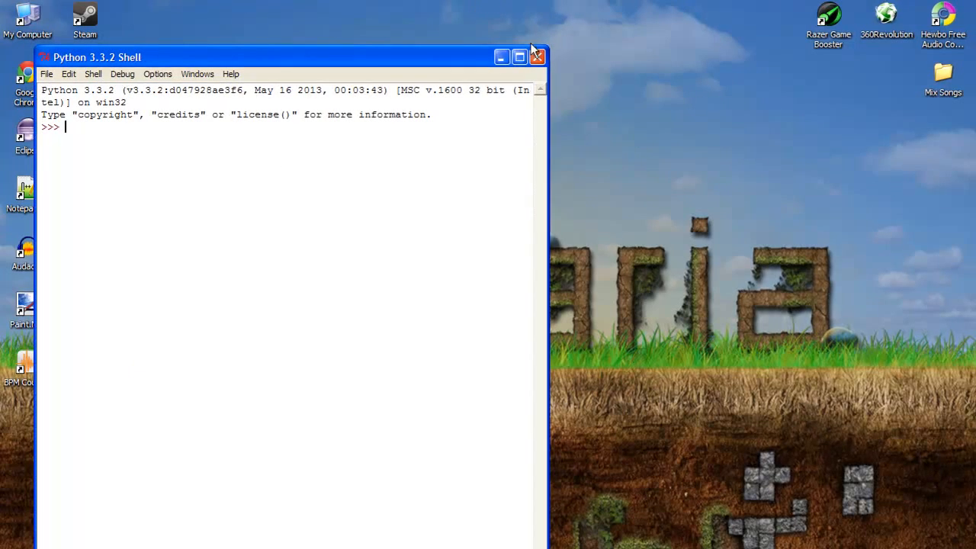
# Step: Maximize the shell window, then type and erase [] and () to leave an empty prompt
pyautogui.click(519, 56)
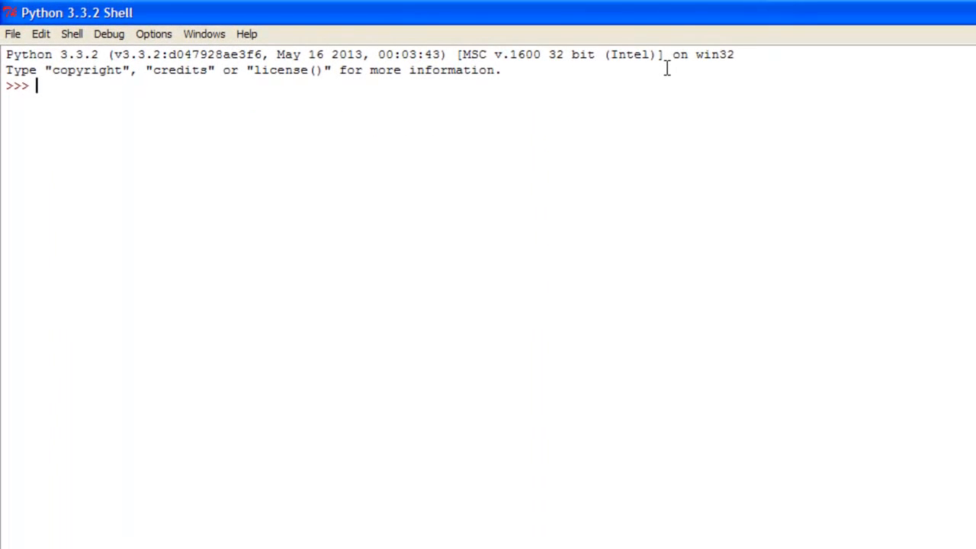
pyautogui.write('[]')
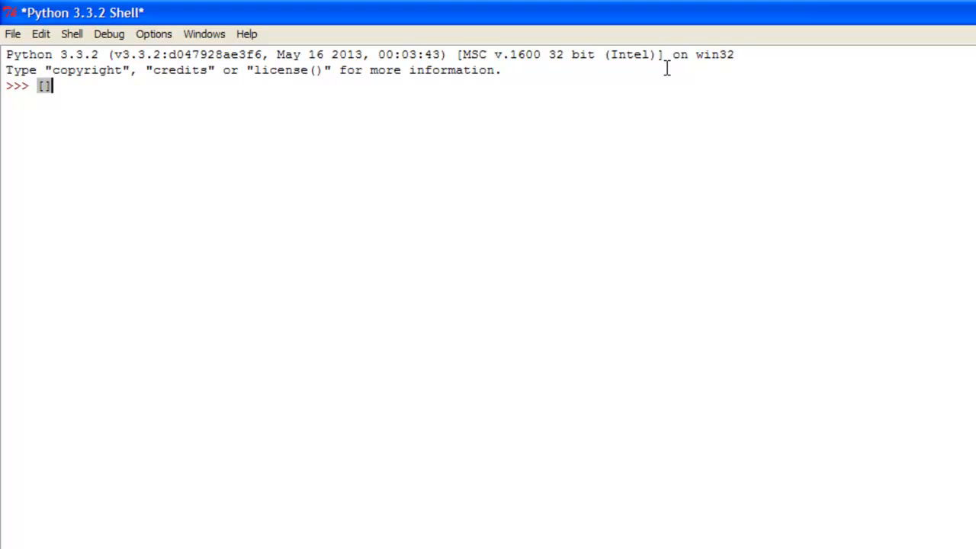
pyautogui.press('Backspace')
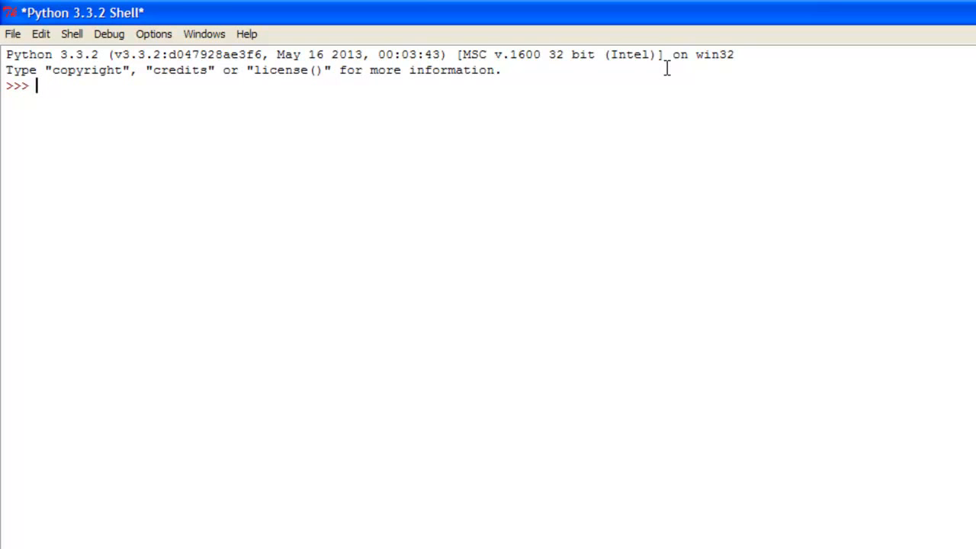
pyautogui.write('()')
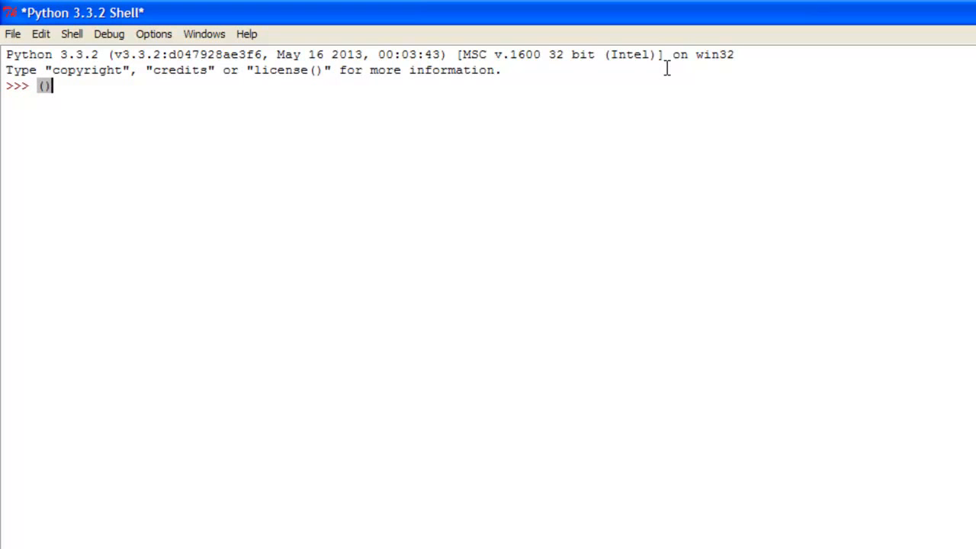
pyautogui.press('BackSpace')
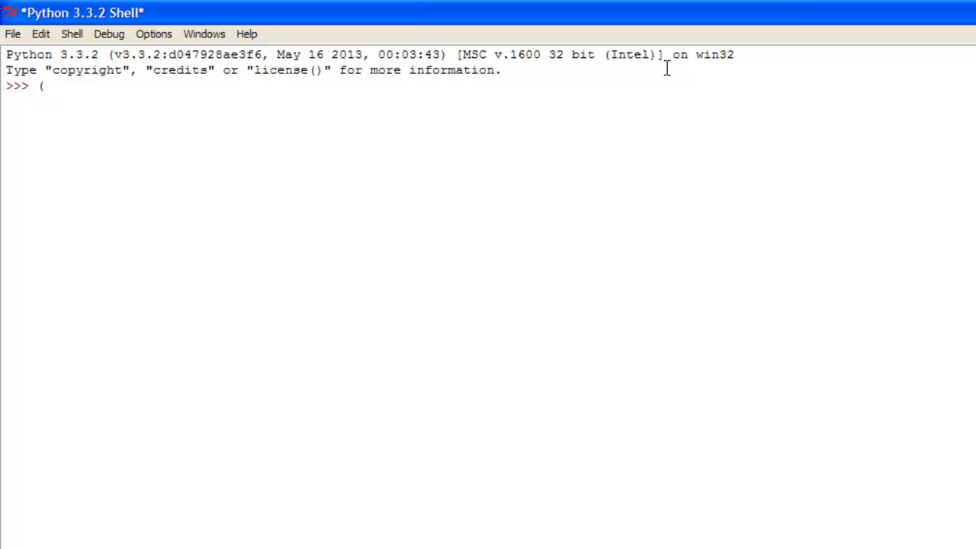
pyautogui.press('Backspace')
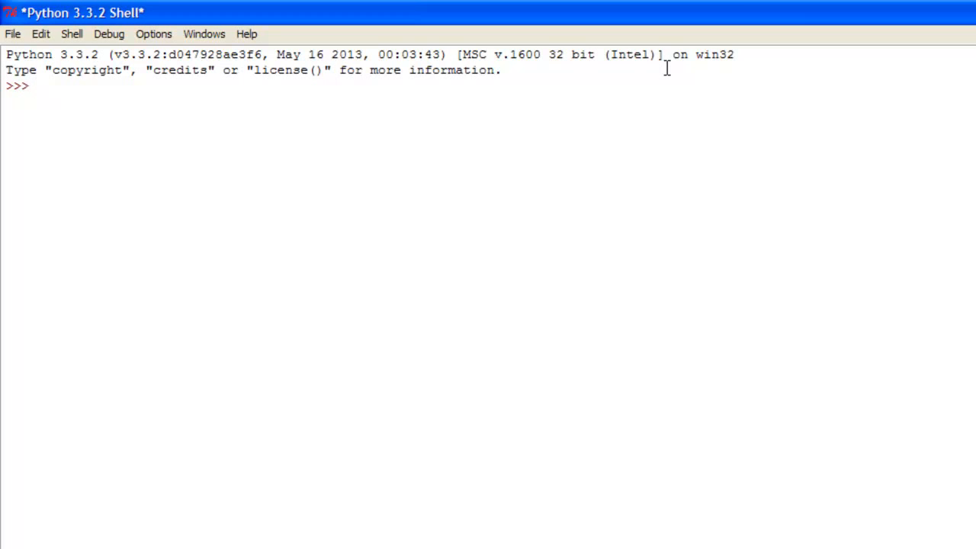
pyautogui.moveTo(85, 118)
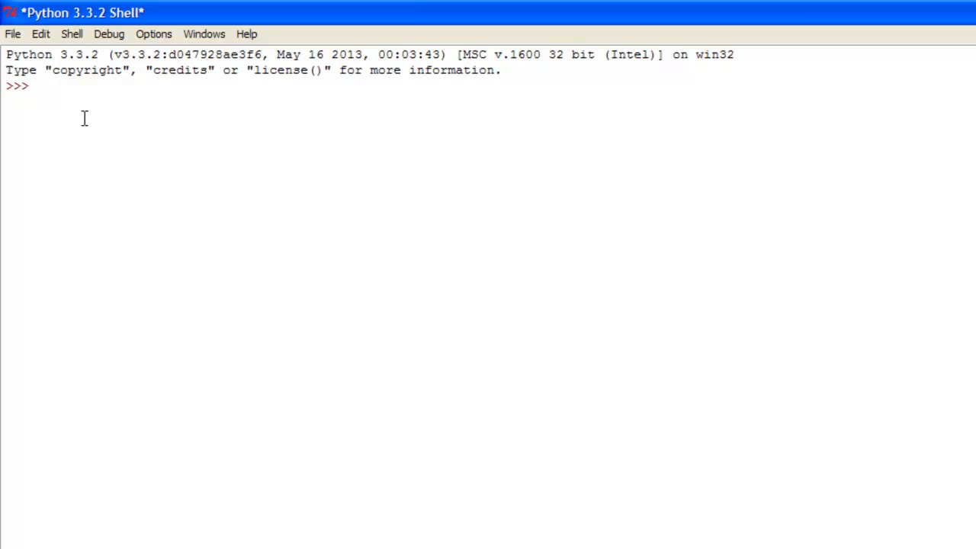
pyautogui.moveTo(94, 99)
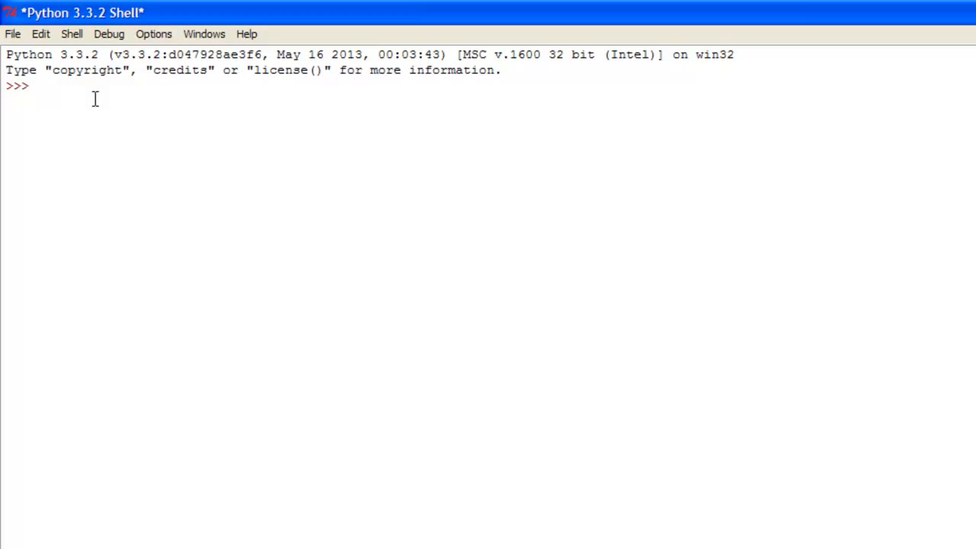
# Step: Evaluate 1,2,3,4,5 to get the tuple (1, 2, 3, 4, 5), then clear the prompt
pyautogui.write('1,2,3,')
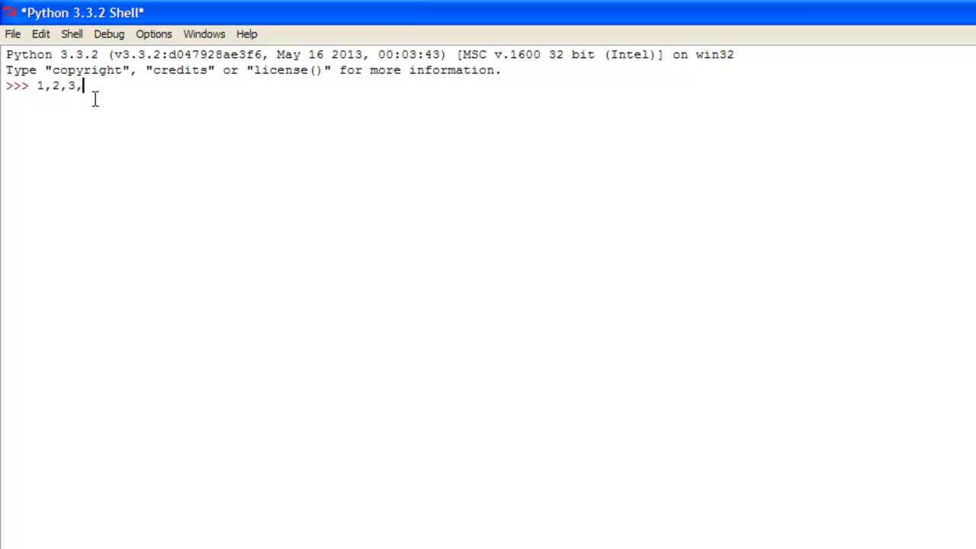
pyautogui.press('Return')
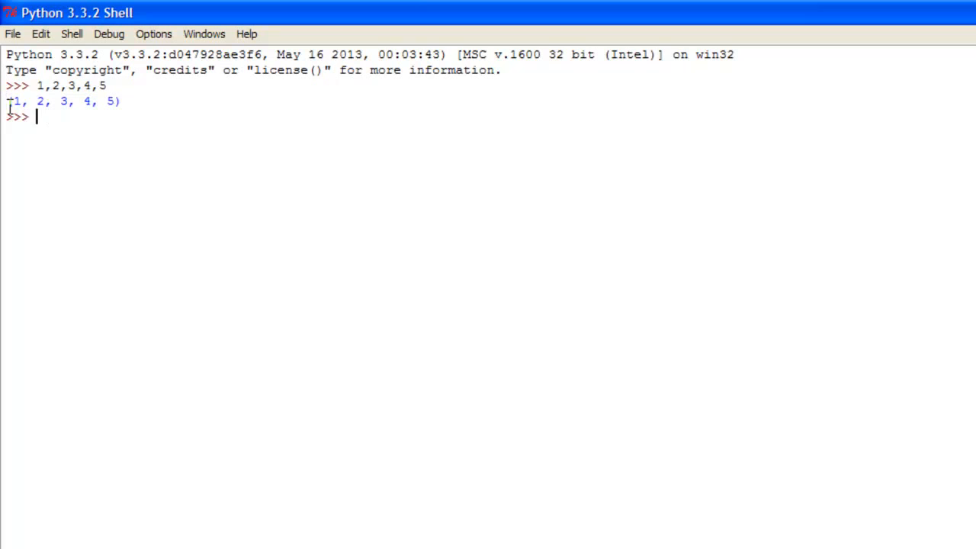
pyautogui.write('("')
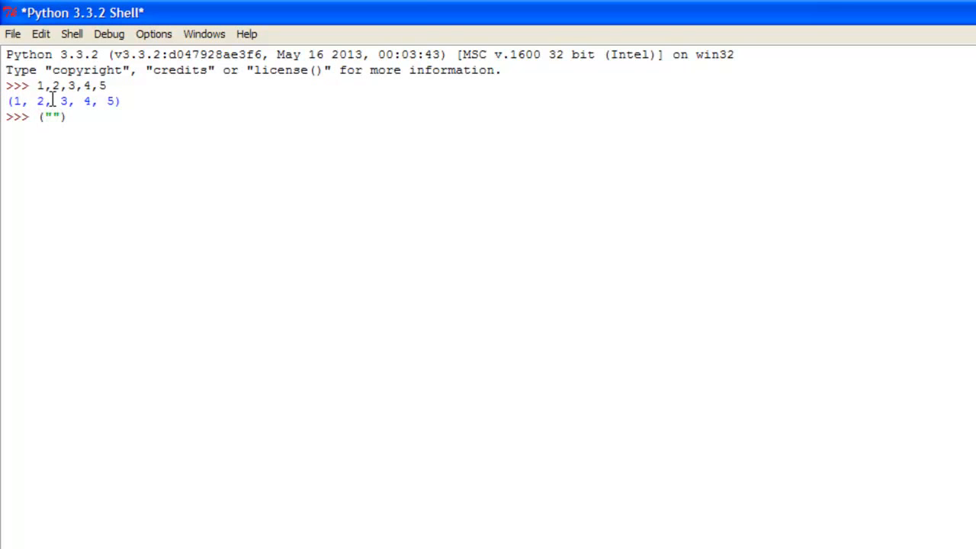
pyautogui.write('f')
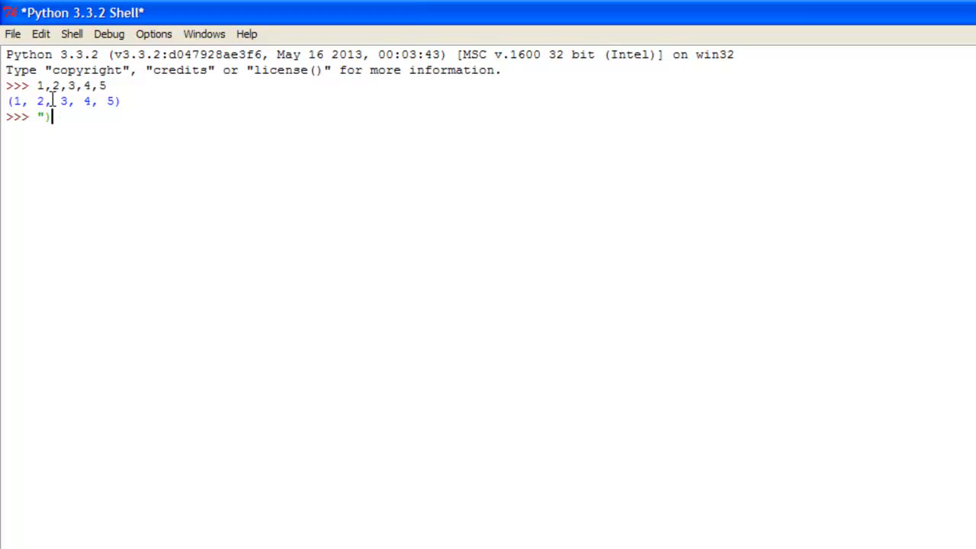
pyautogui.press('BackSpace')
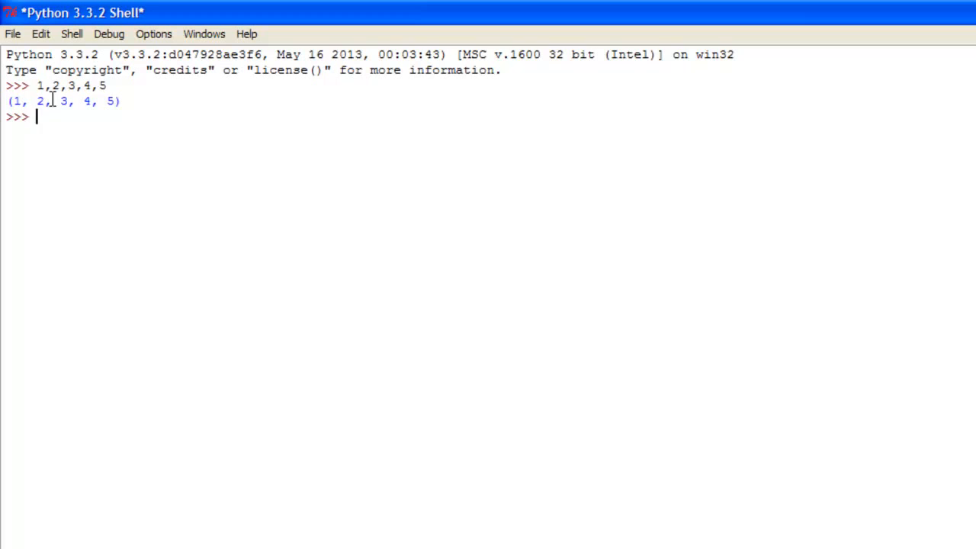
# Step: Assign X = (1,2,3,4,5) and echo it as (1, 2, 3, 4, 5)
pyautogui.write('X =')
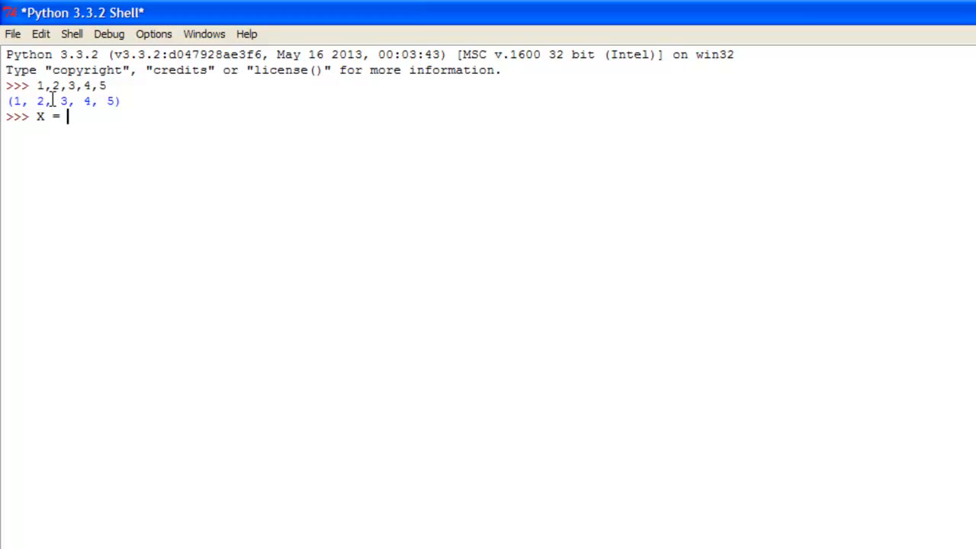
pyautogui.write('()')
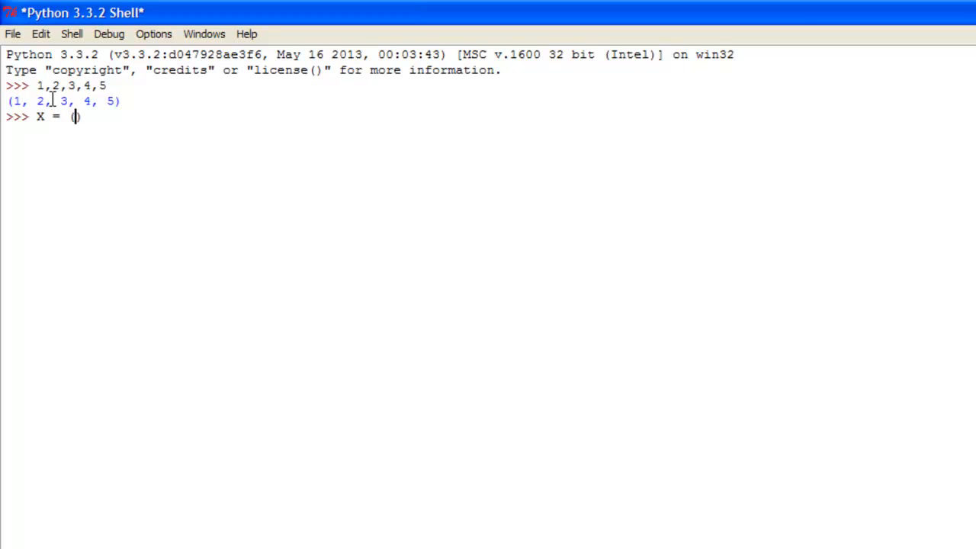
pyautogui.write('1,2,3,45,')
pyautogui.write('x')
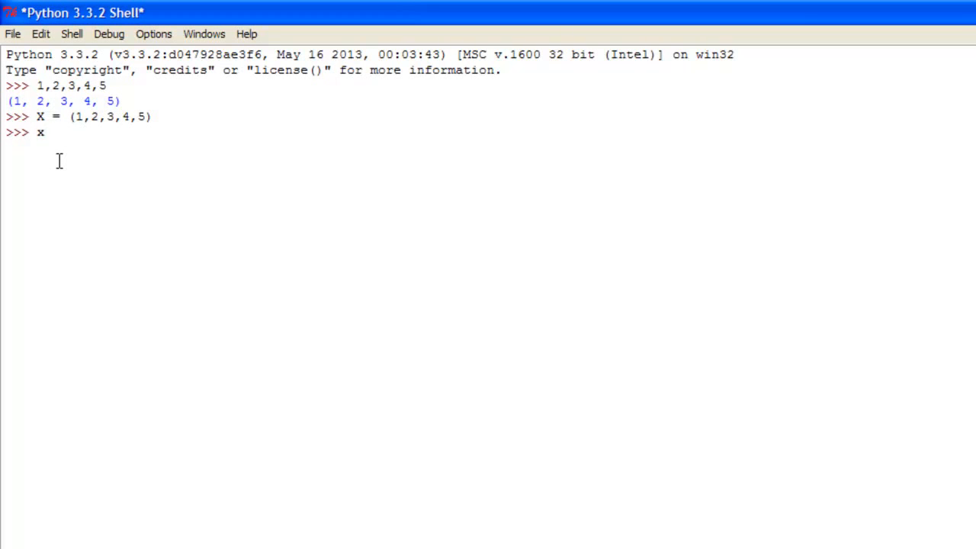
pyautogui.press('Return')
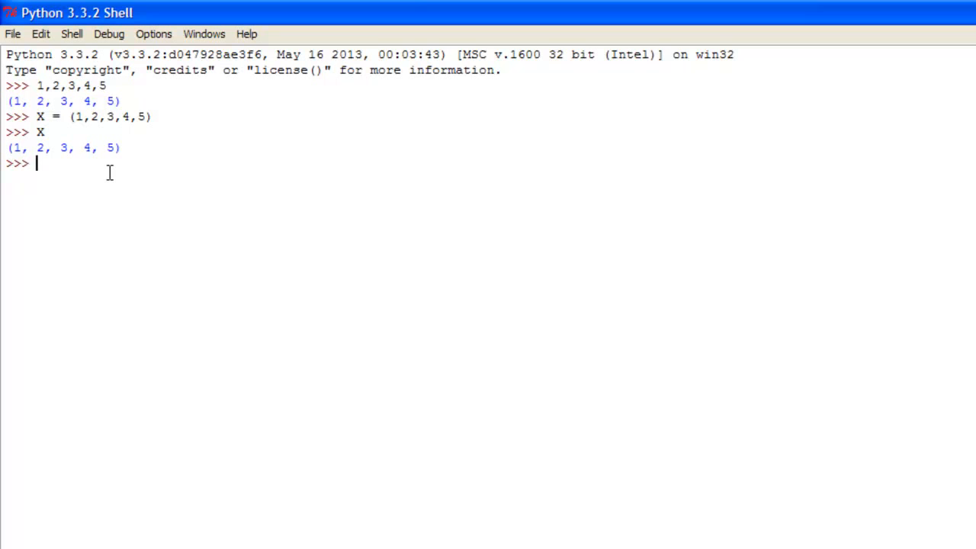
pyautogui.write('x')
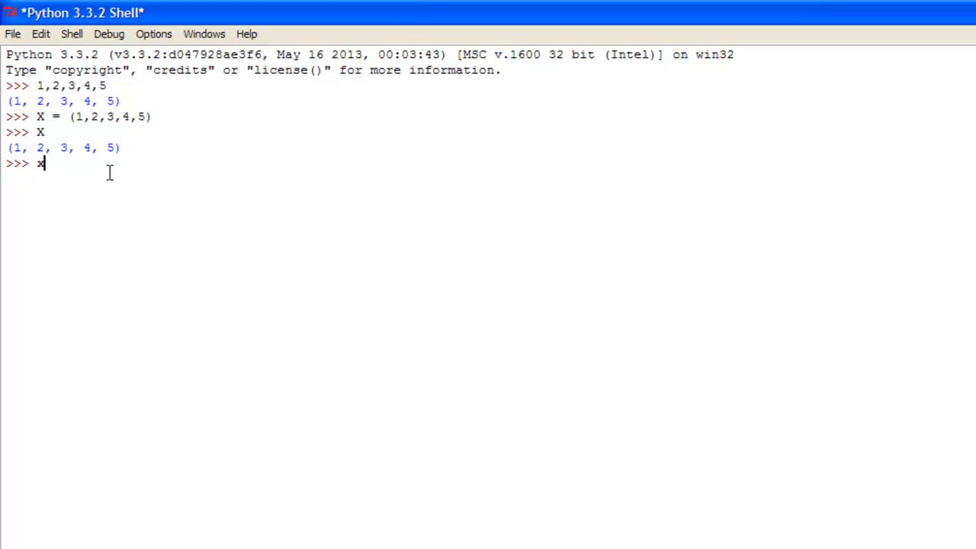
pyautogui.write('= ()')
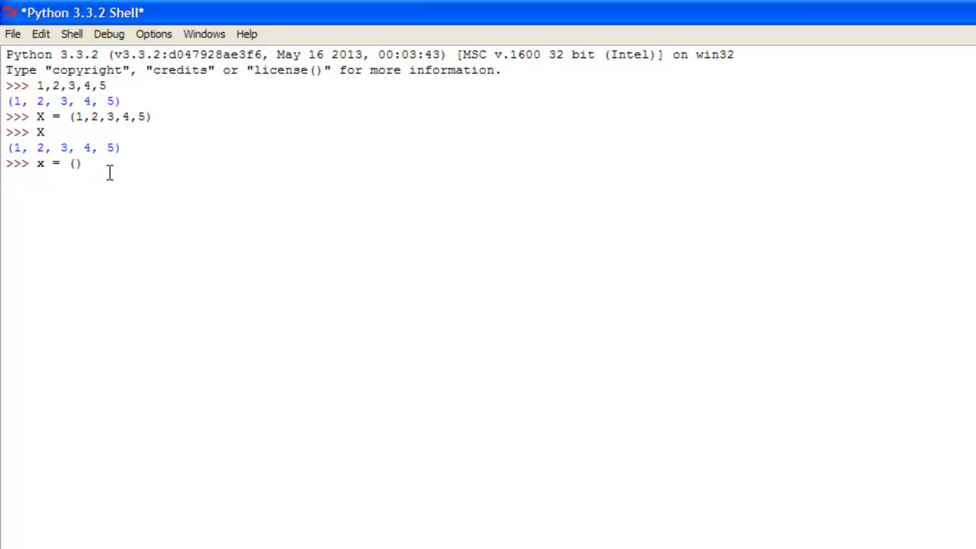
# Step: Assign x = ((1,2), (3,4)) and echo the nested tuple
pyautogui.write('()')
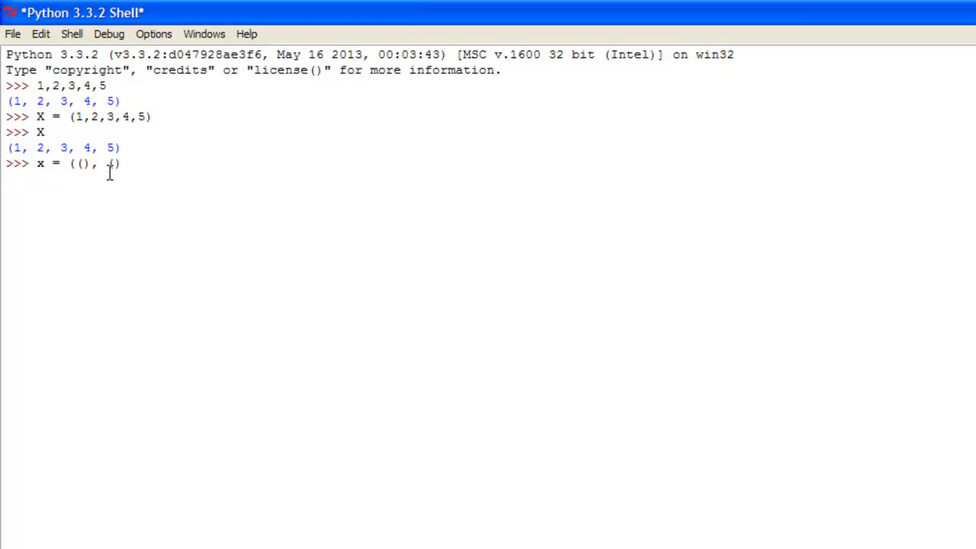
pyautogui.write(')')
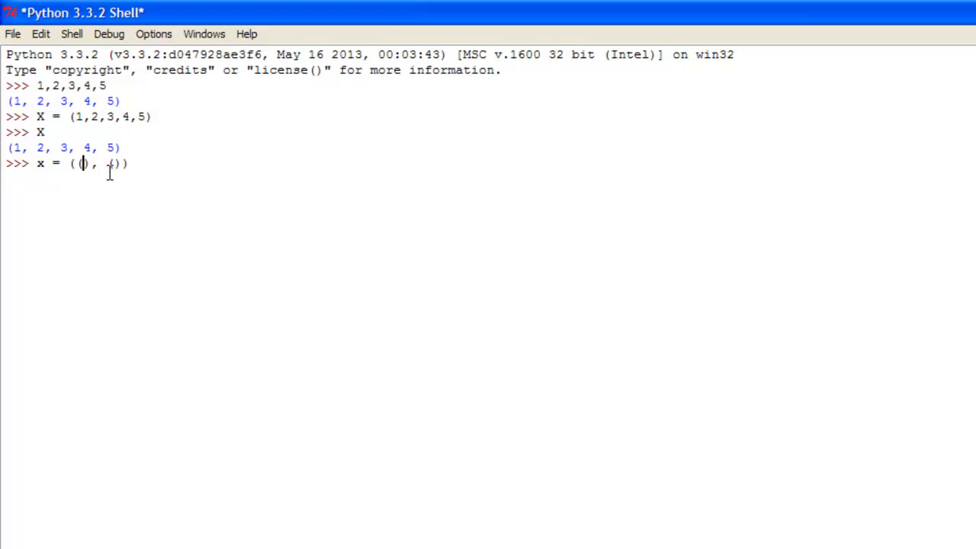
pyautogui.write('1,2,')
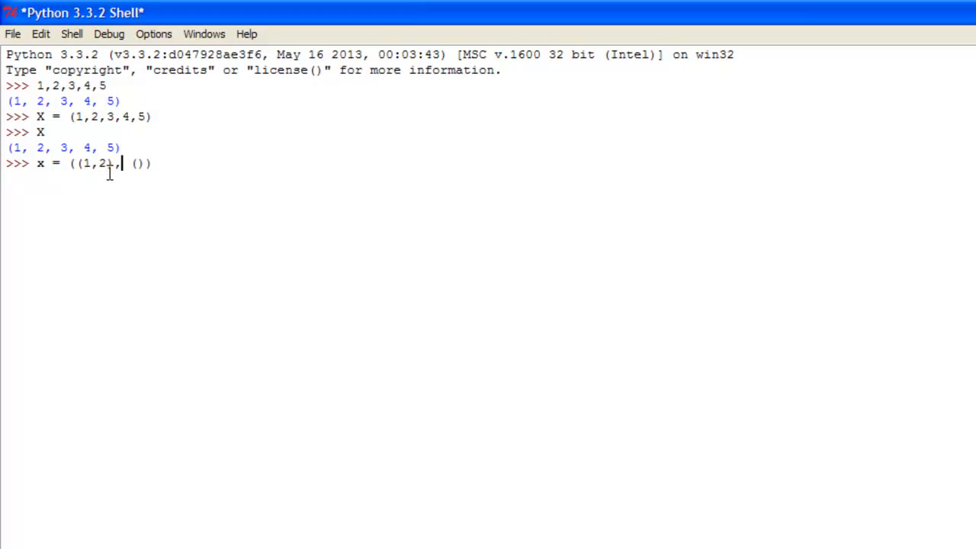
pyautogui.write('3,4,')
pyautogui.write('x')
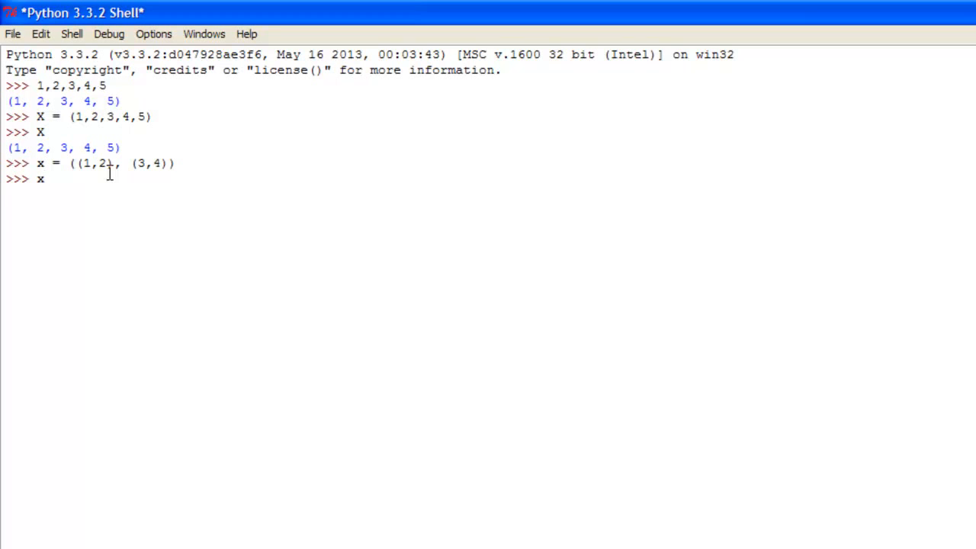
pyautogui.press('Return')
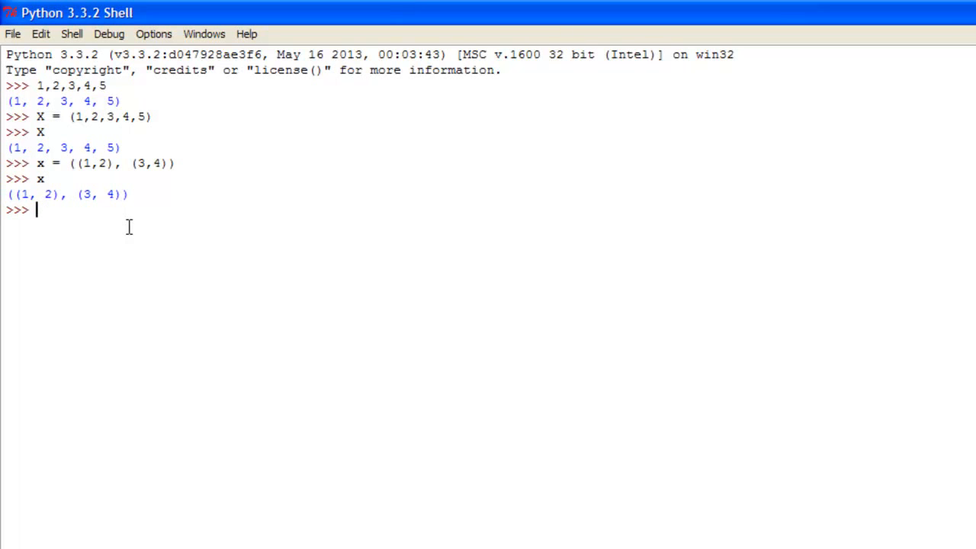
pyautogui.write('a')
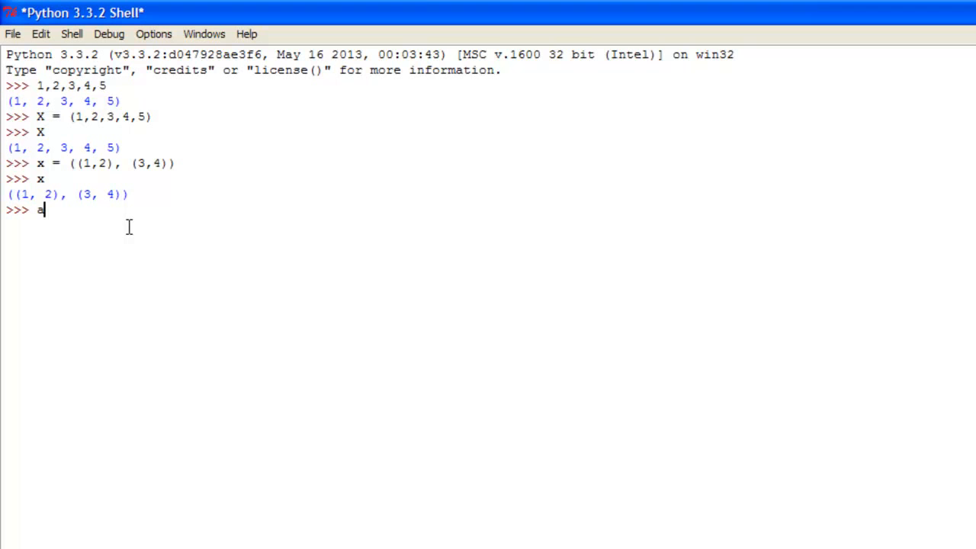
pyautogui.write('=')
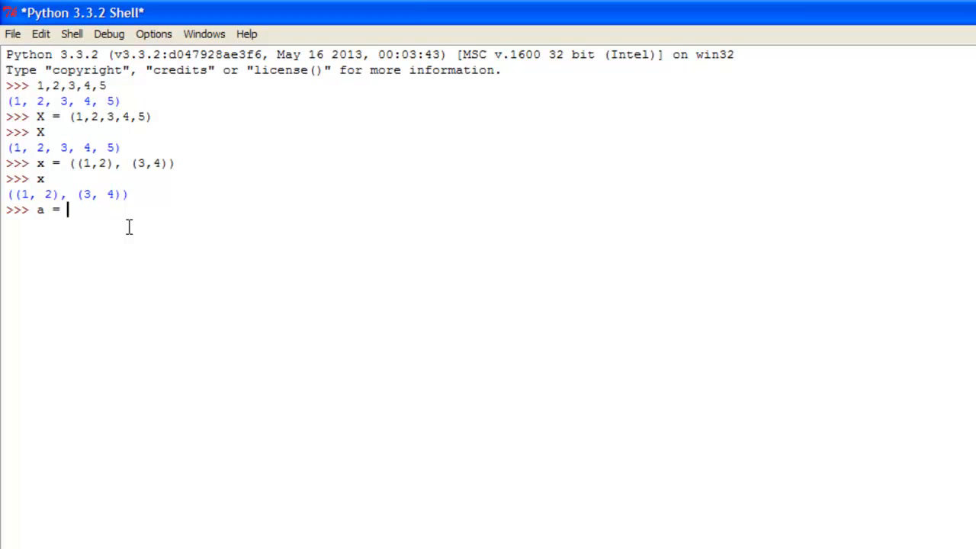
# Step: Create the tuples a = (1,2) and b = (3,4)
pyautogui.write('(1,)')
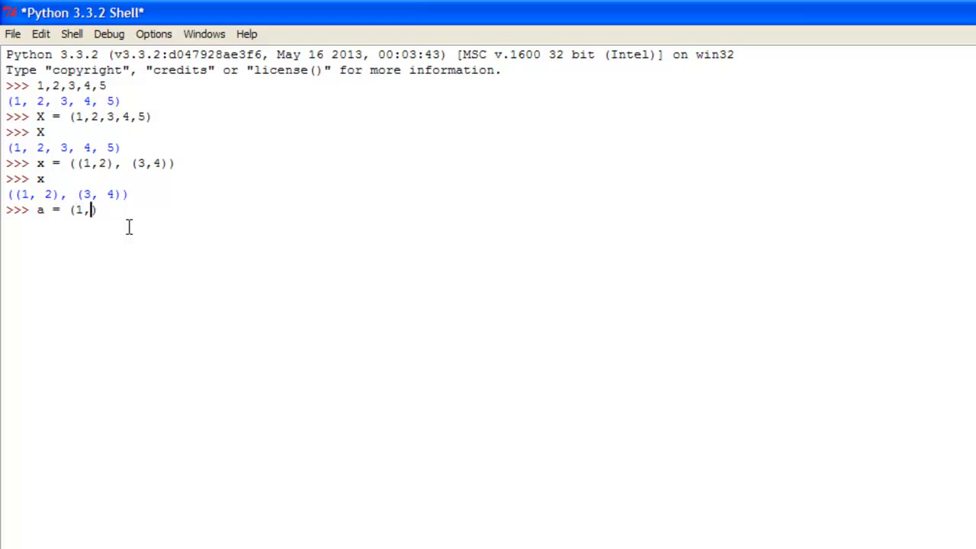
pyautogui.press('Return')
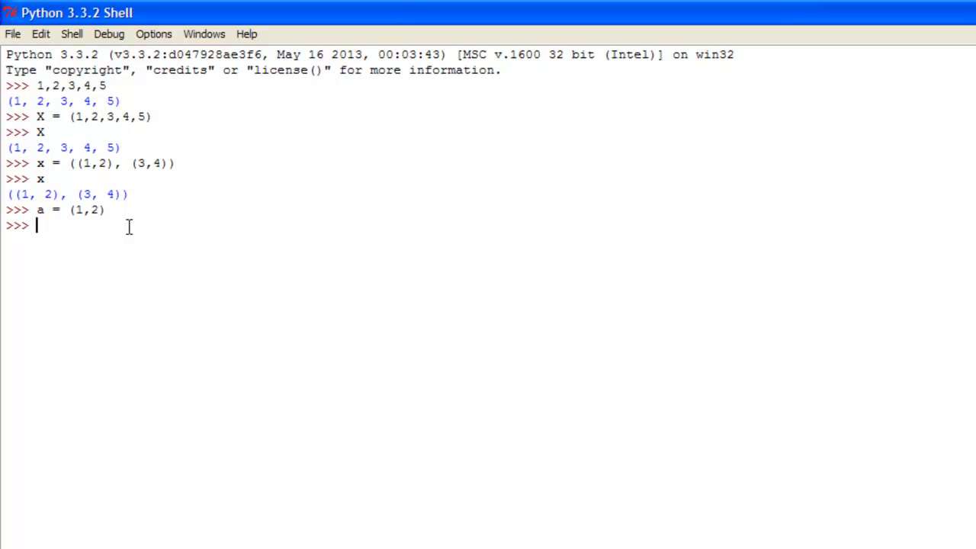
pyautogui.write('b =')
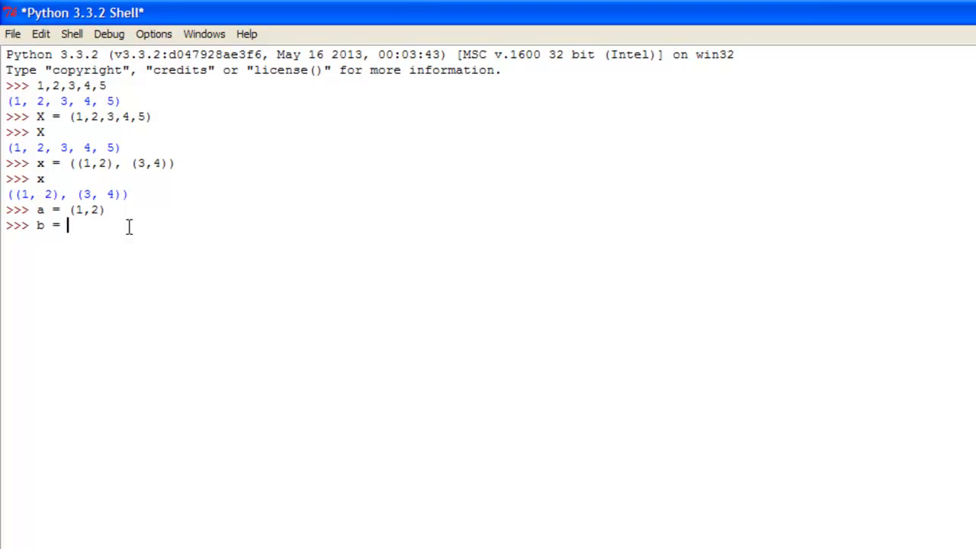
pyautogui.write('(3)')
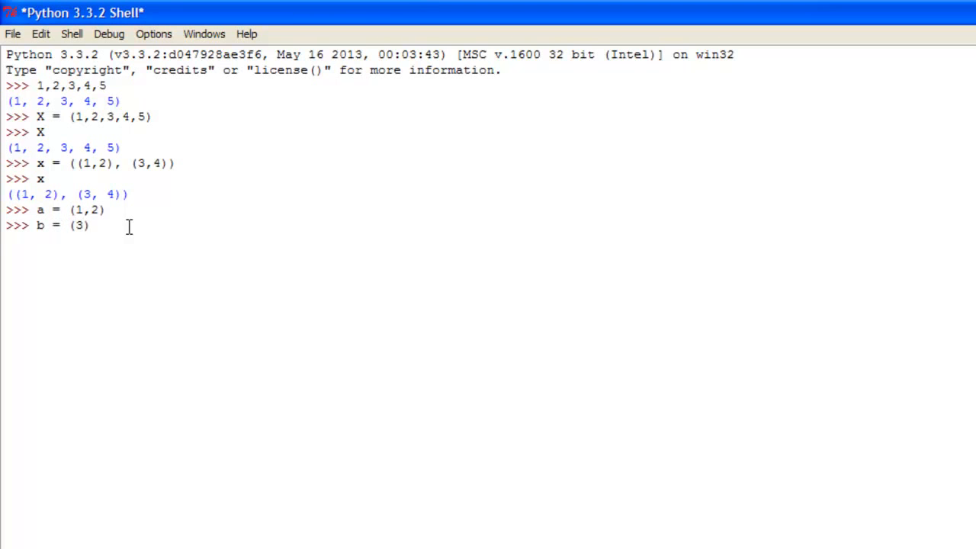
pyautogui.write(',4')
pyautogui.press('Return')
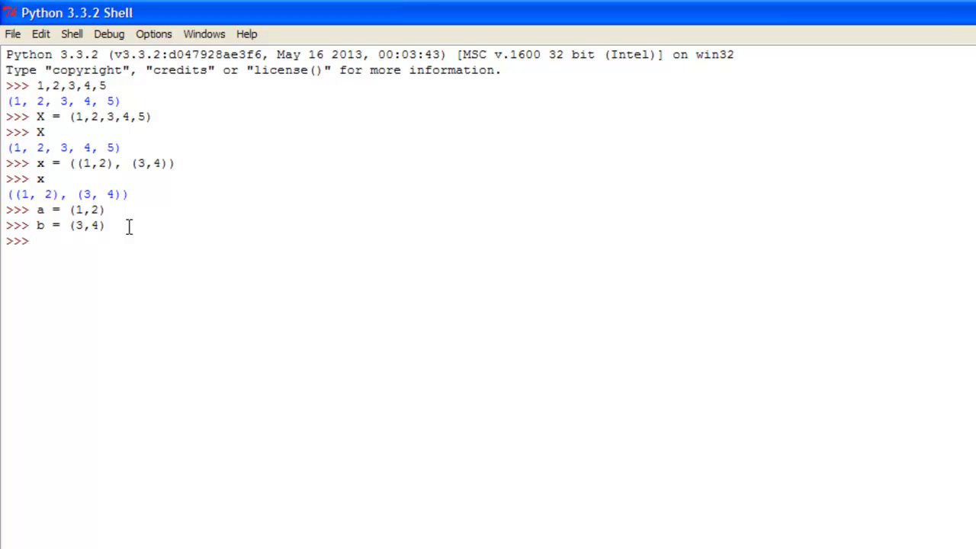
# Step: Assign q = a,b and display it as ((1, 2), (3, 4))
pyautogui.write('q =')
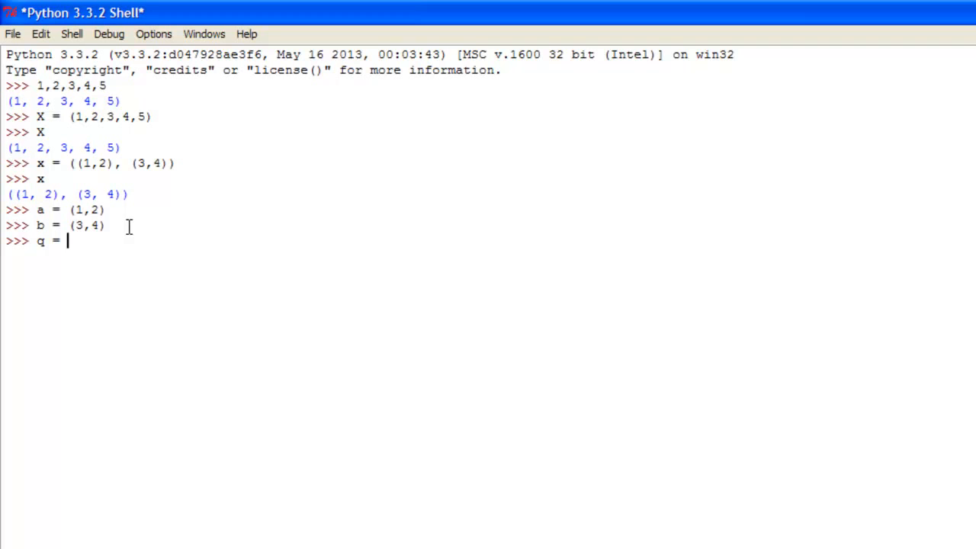
pyautogui.write('a')
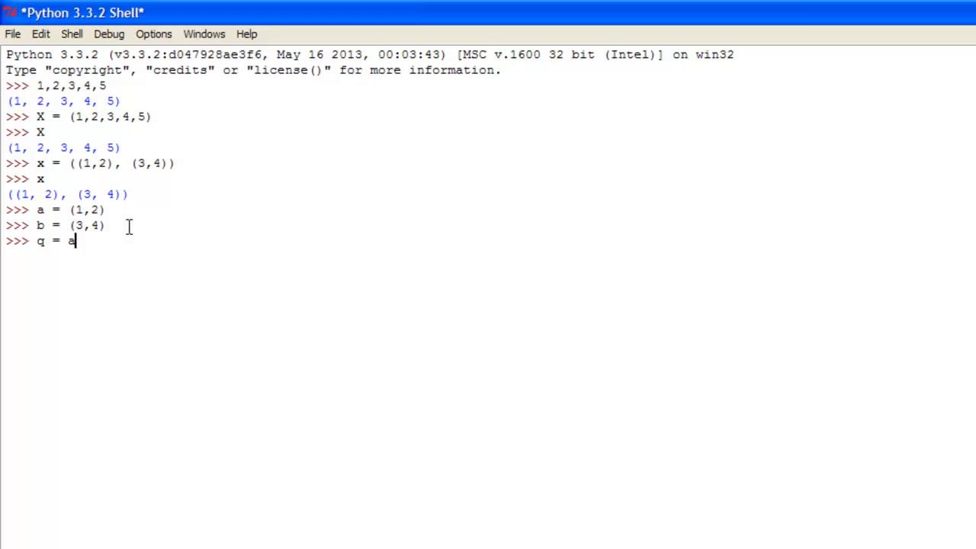
pyautogui.write(',b')
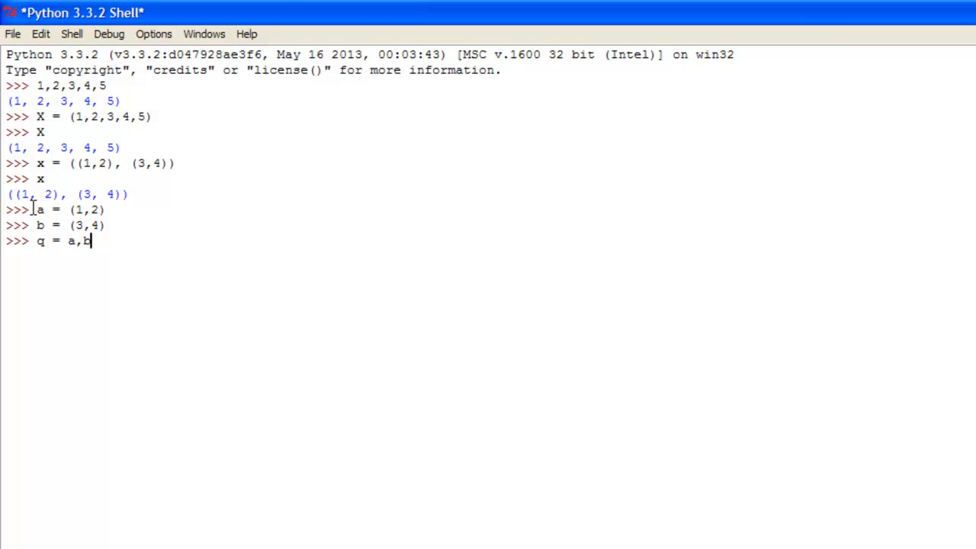
pyautogui.moveTo(137, 226)
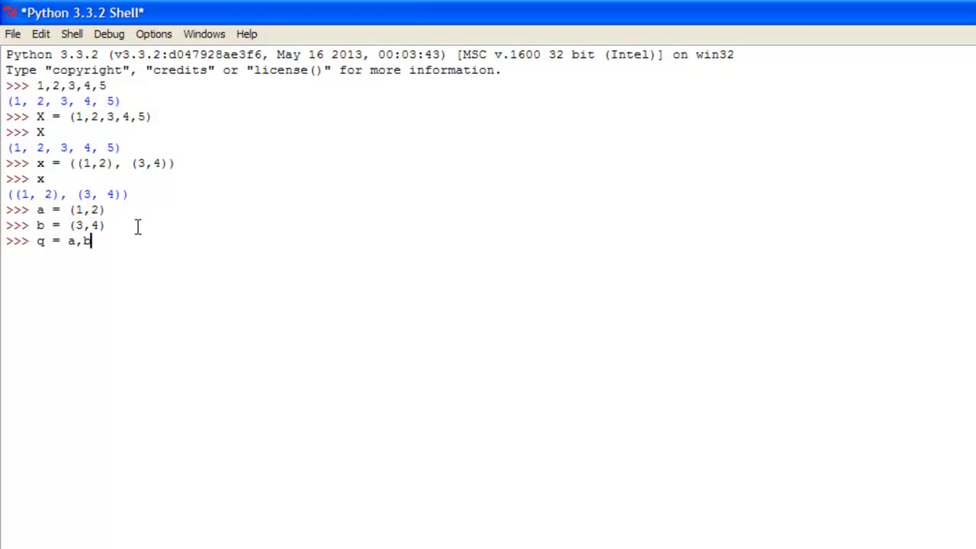
pyautogui.press('Return')
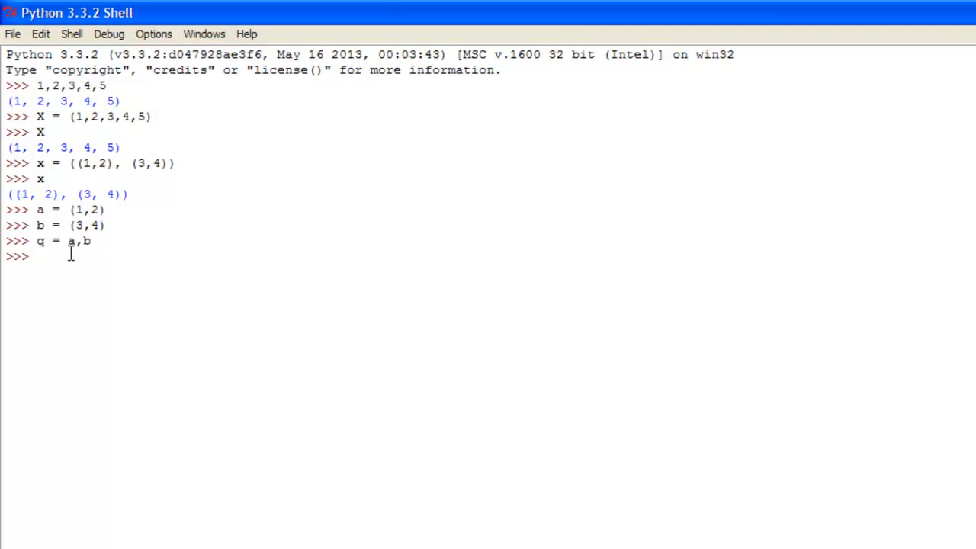
pyautogui.press('Return')
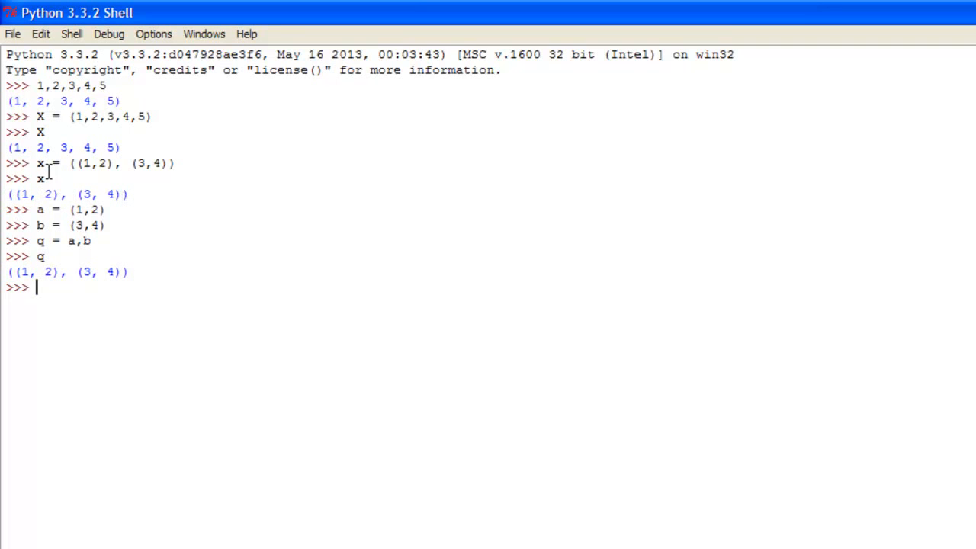
pyautogui.doubleClick(88, 209)
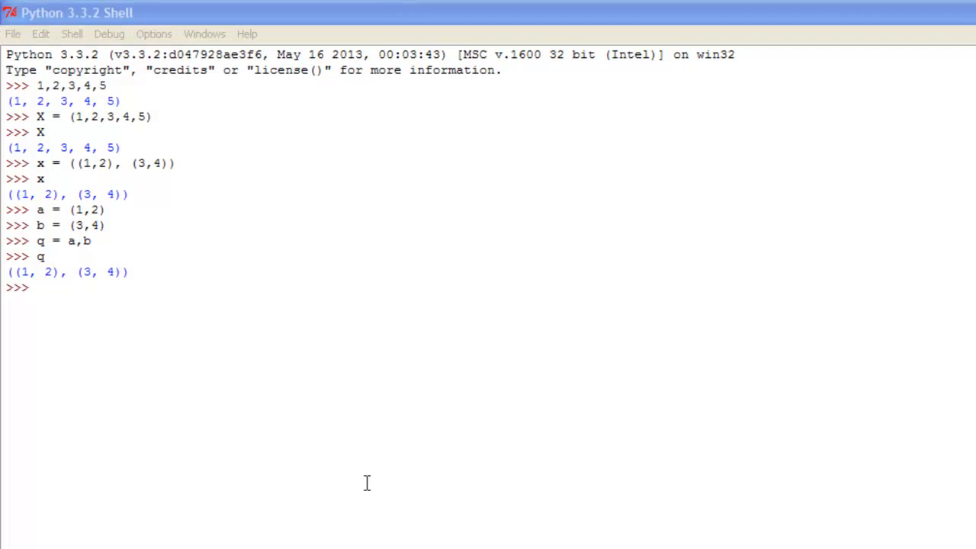
# Step: Index X so that X[0] returns 1 and X[3] returns 4
pyautogui.click(38, 288)
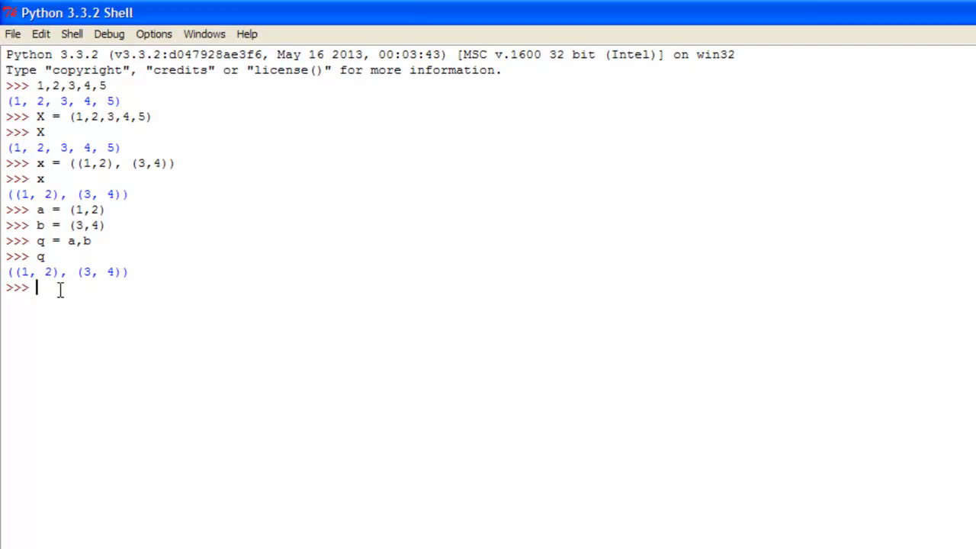
pyautogui.write('x')
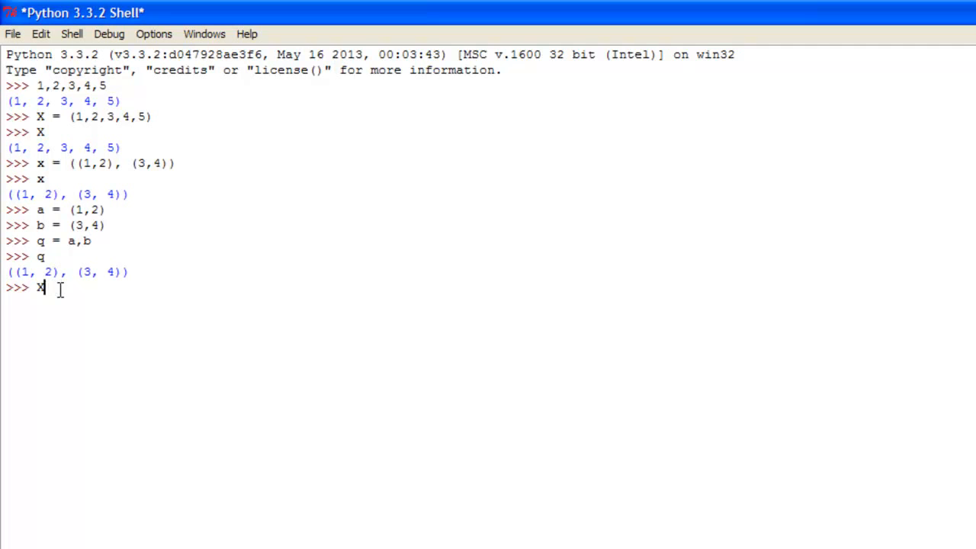
pyautogui.write('[')
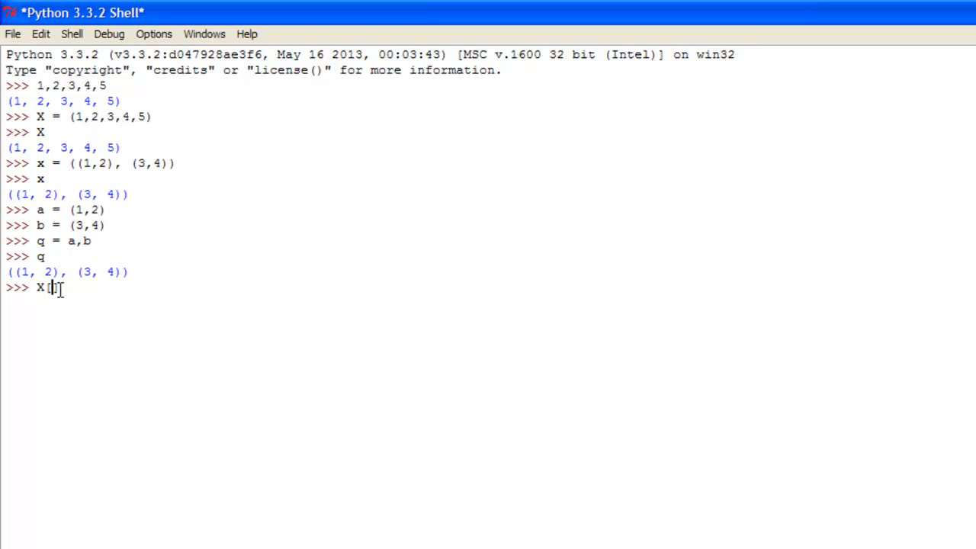
pyautogui.write('[0')
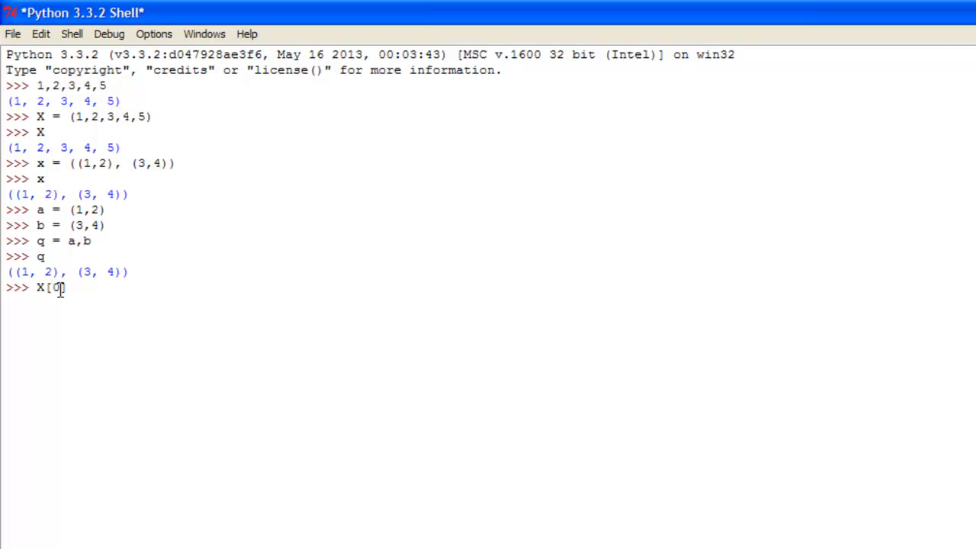
pyautogui.press('Return')
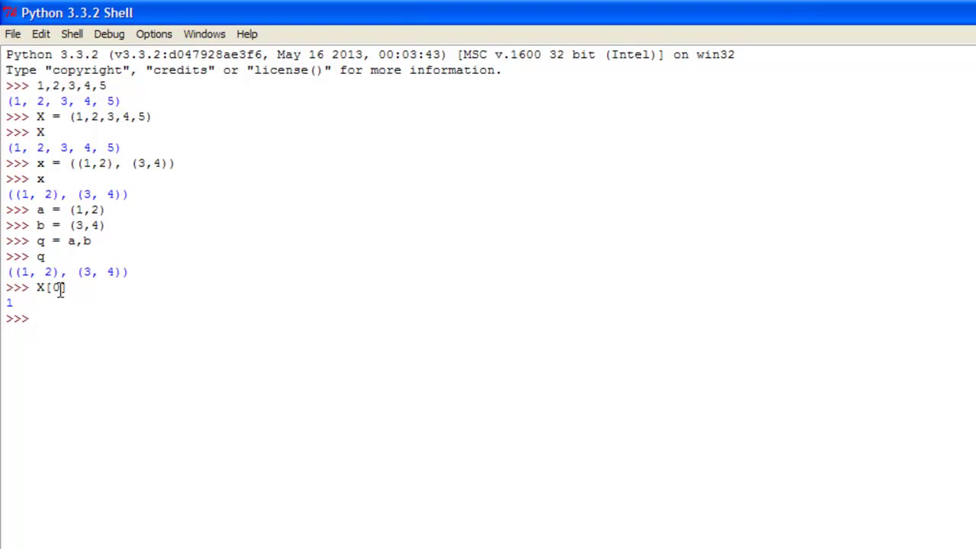
pyautogui.write('X[3')
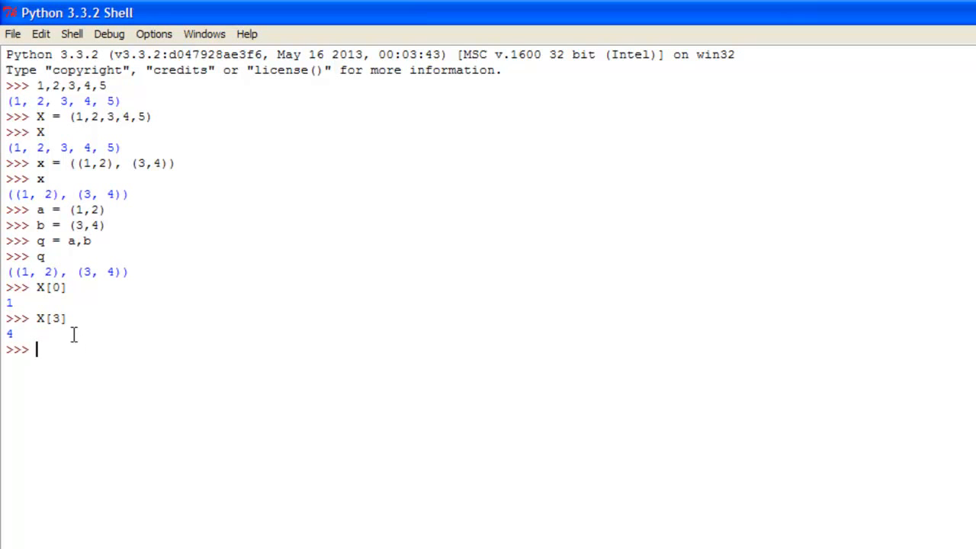
pyautogui.moveTo(46, 368)
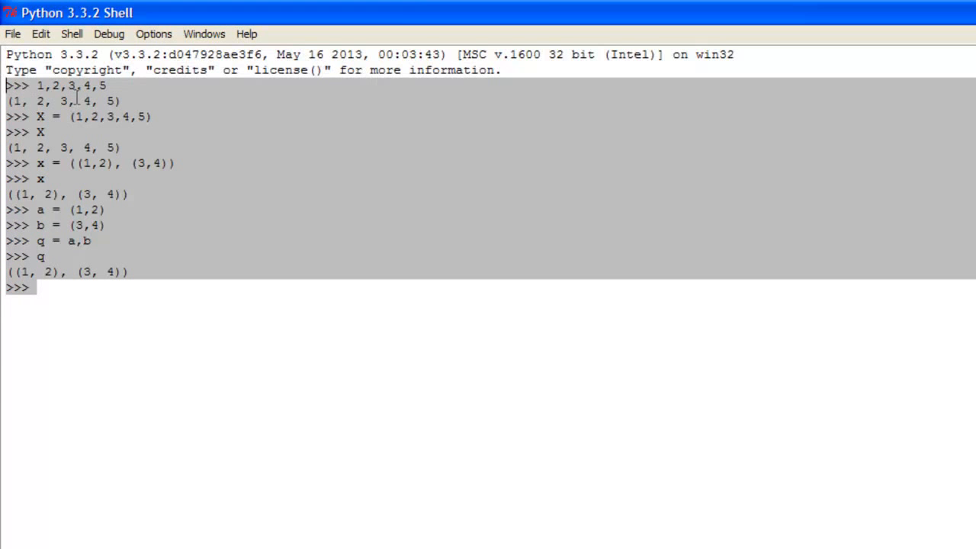
pyautogui.moveTo(304, 10)
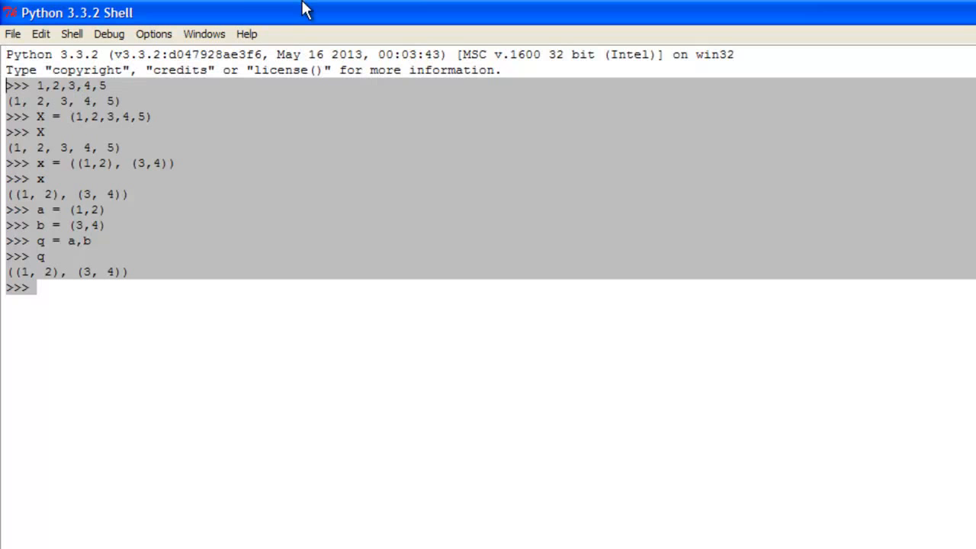
pyautogui.moveTo(256, 13)
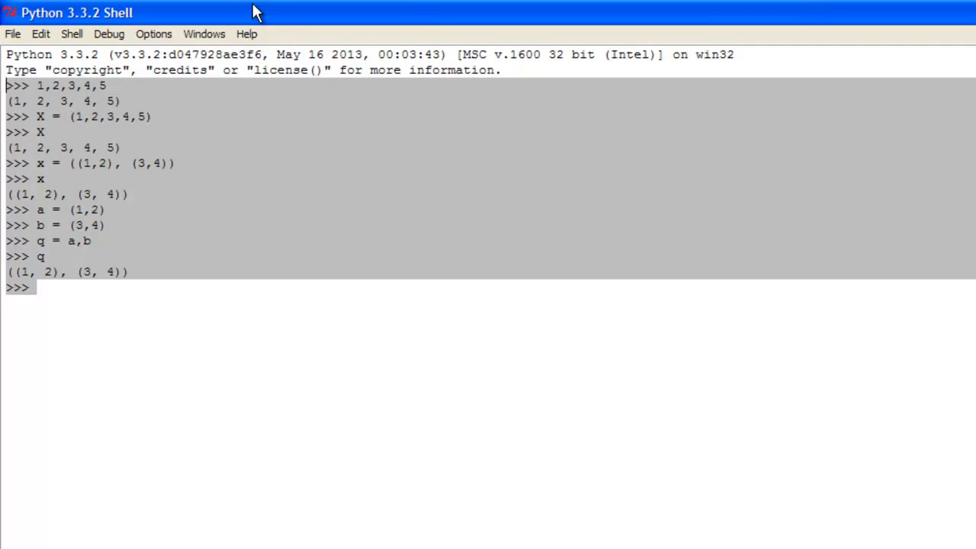
pyautogui.moveTo(72, 324)
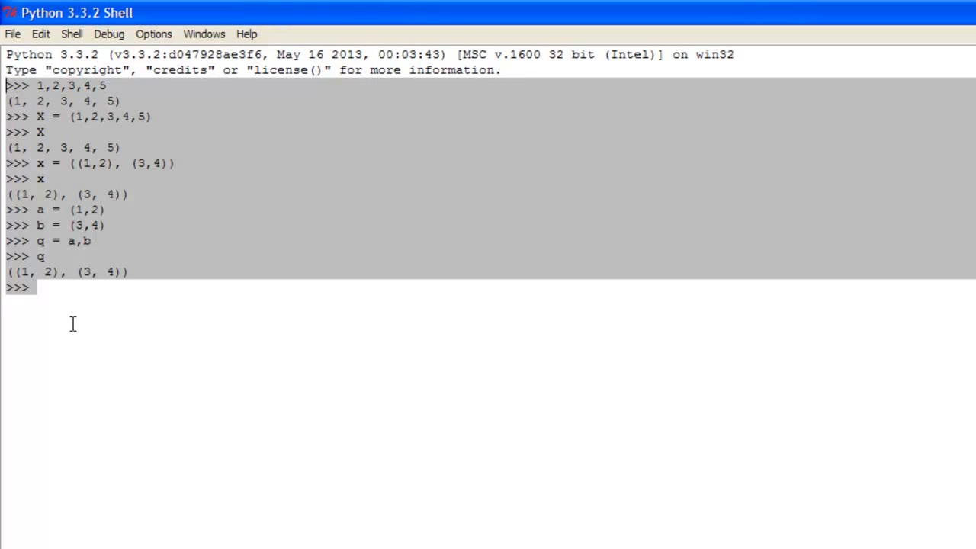
pyautogui.click(99, 288)
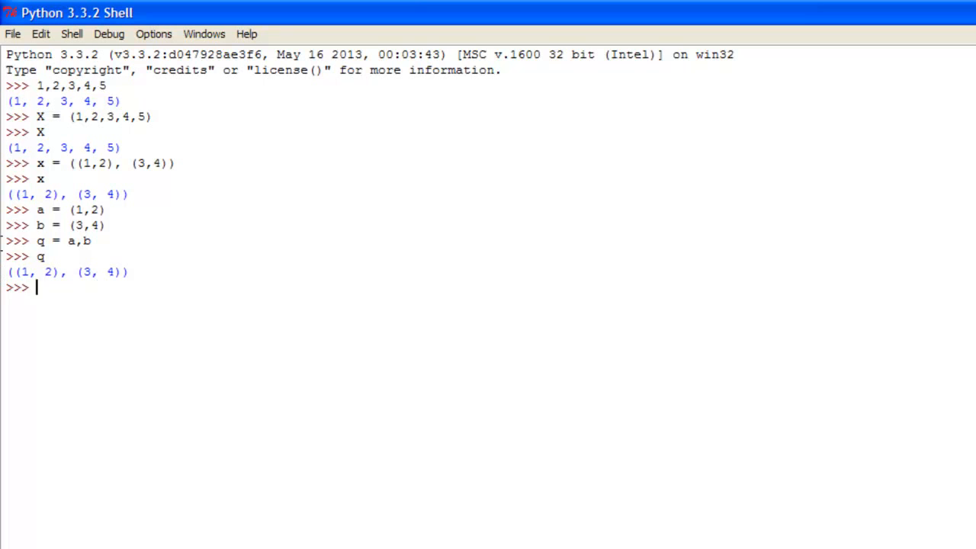
pyautogui.moveTo(68, 250)
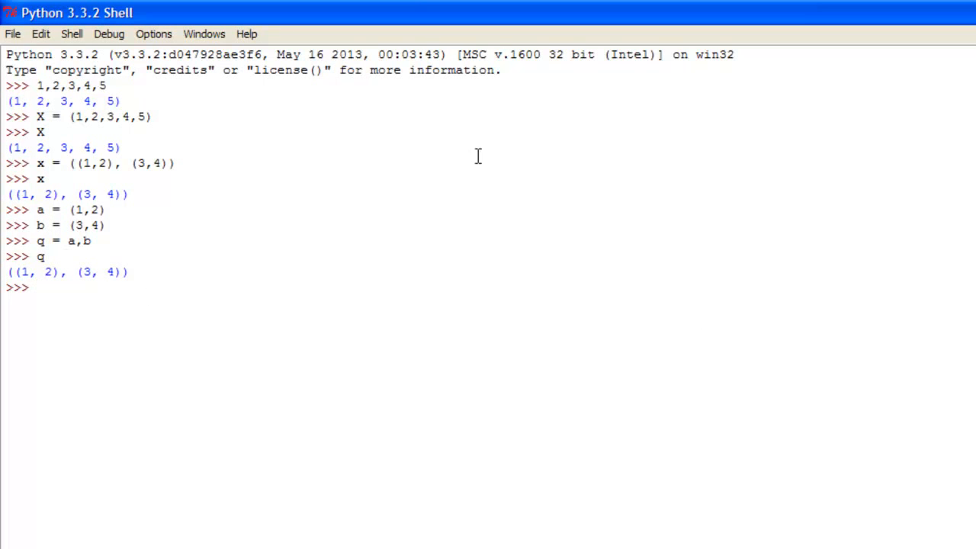
pyautogui.moveTo(103, 294)
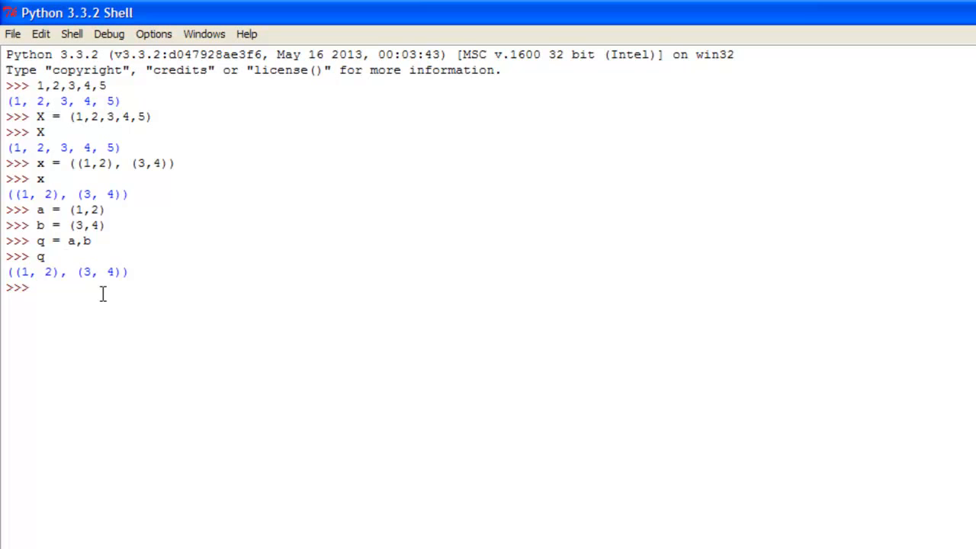
pyautogui.moveTo(223, 270)
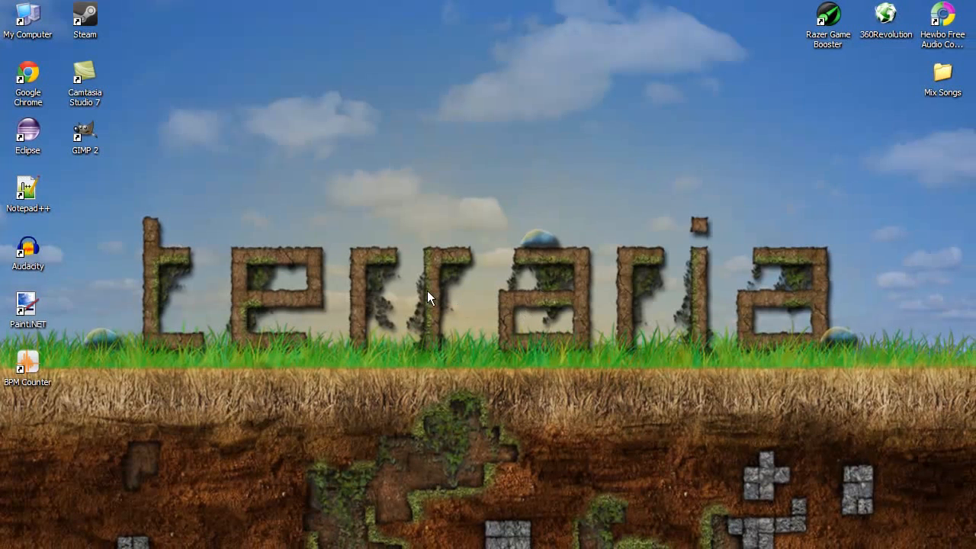
pyautogui.moveTo(665, 170)
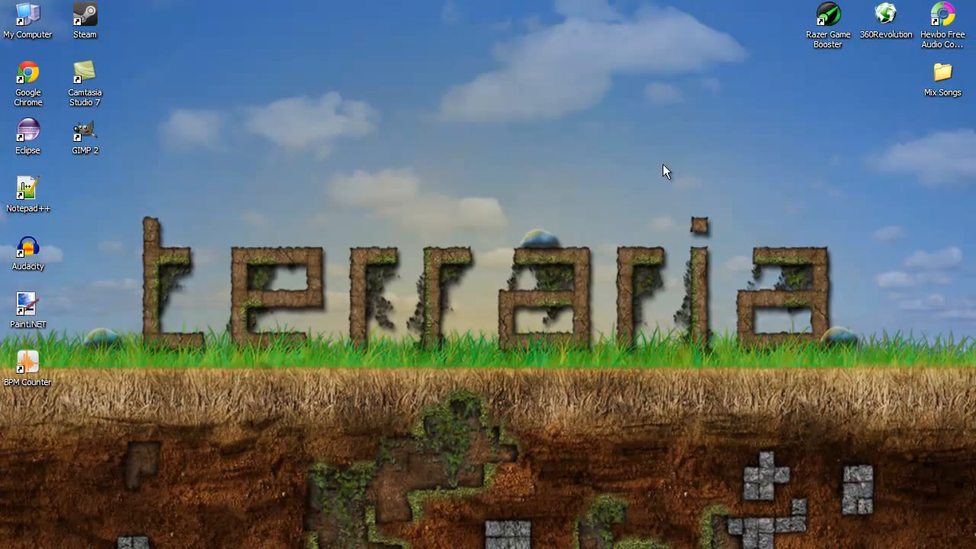
pyautogui.moveTo(751, 131)
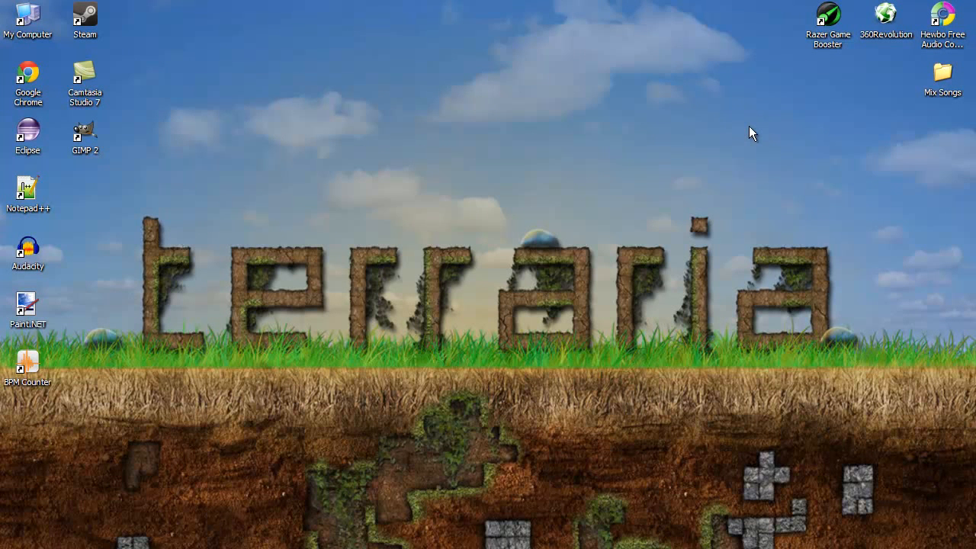
pyautogui.moveTo(806, 91)
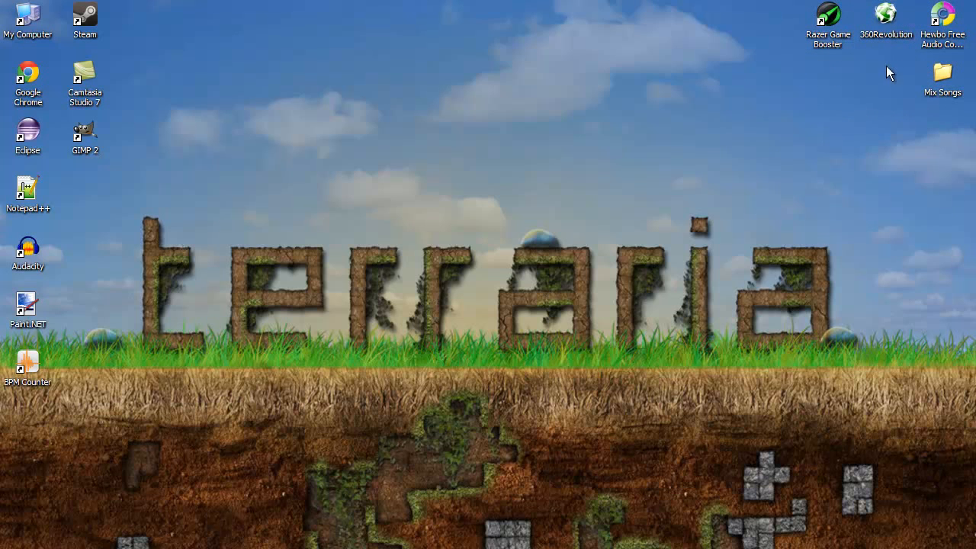
pyautogui.moveTo(969, 448)
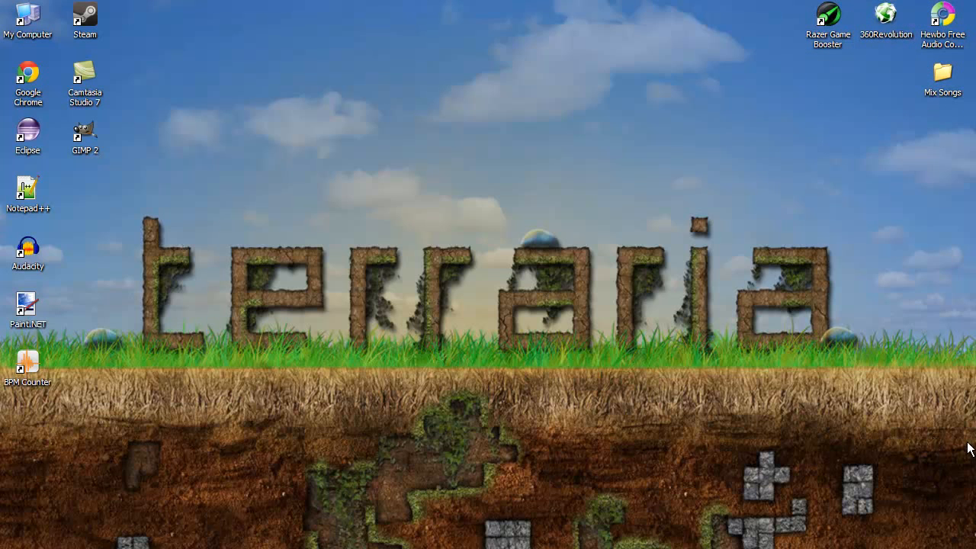